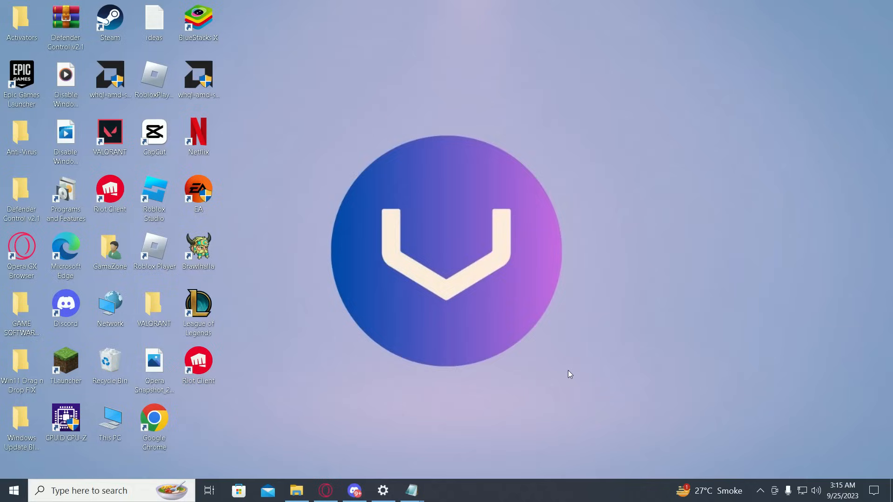
mouse_move(572, 369)
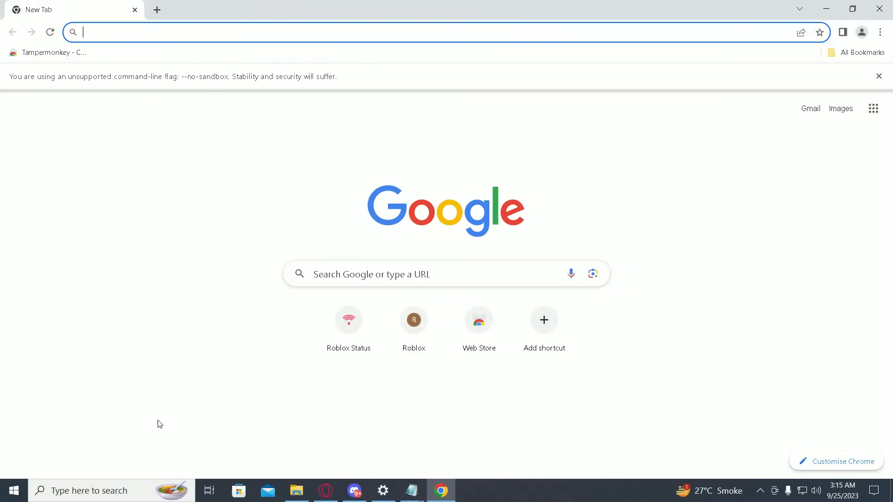
Step: Load status.roblox.com and review the service status list showing all systems operational
type("status.roblox.com")
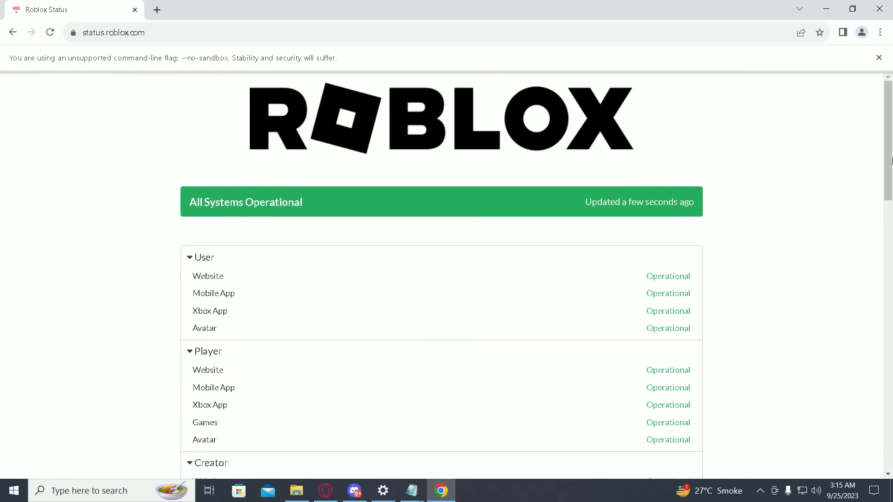
scroll("down", 3)
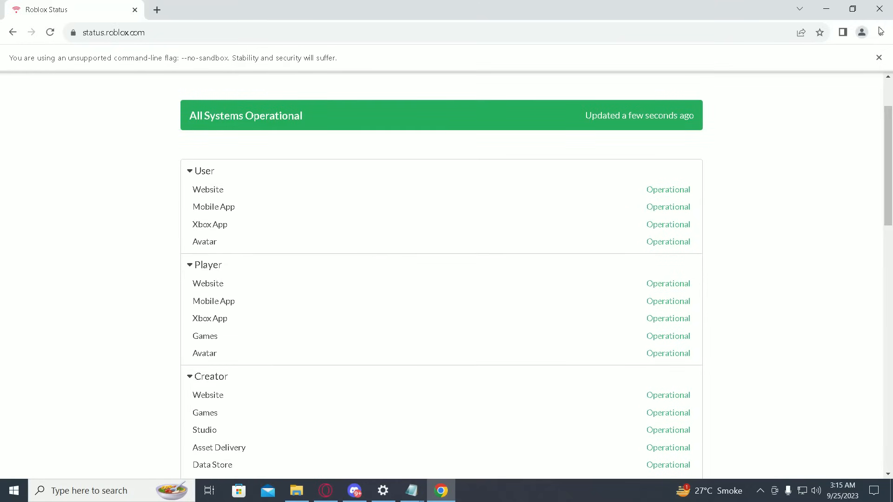
Step: Reach the All sites data list under Privacy and security > Third-party cookies, showing roblox.com with 3 cookies
left_click(879, 32)
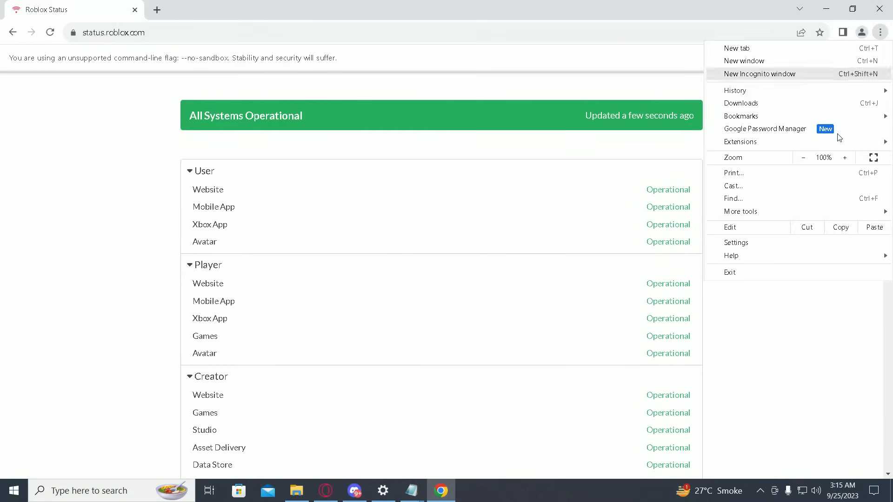
left_click(735, 242)
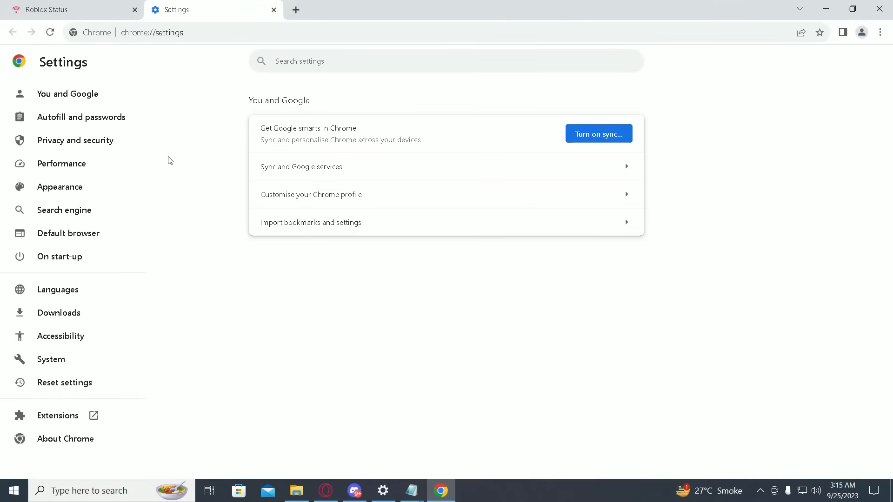
left_click(76, 140)
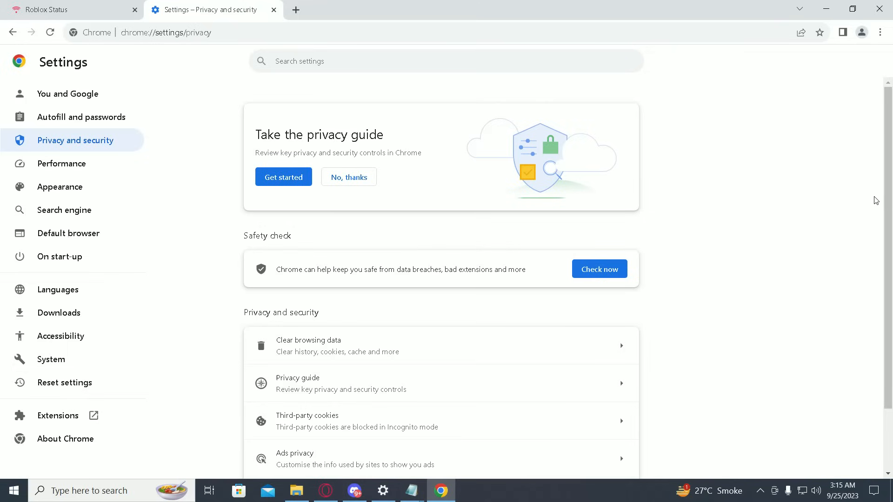
scroll("down", 3)
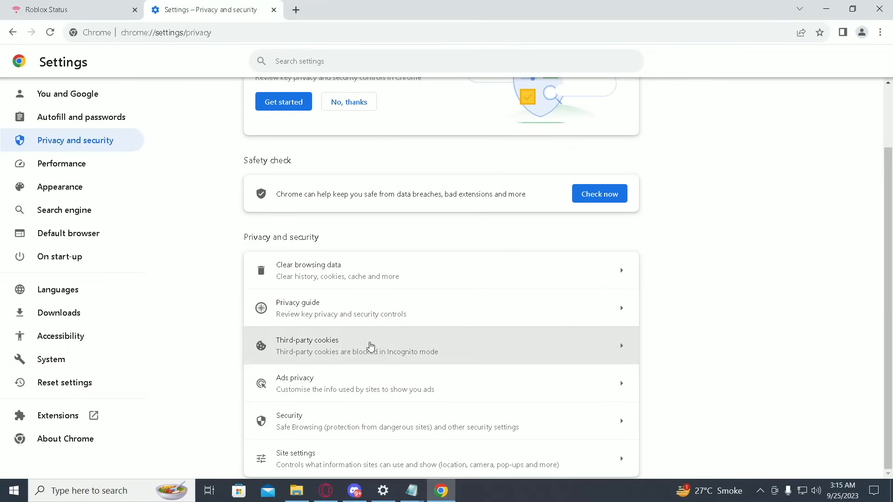
left_click(370, 346)
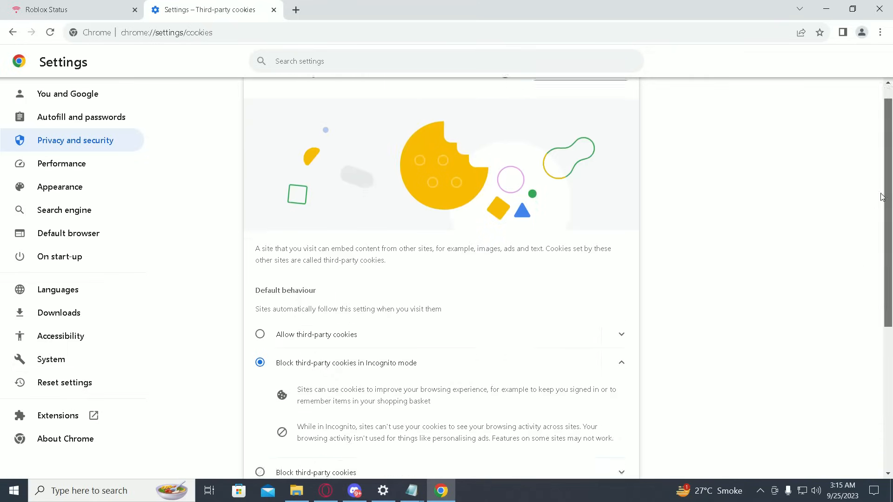
scroll("down", 3)
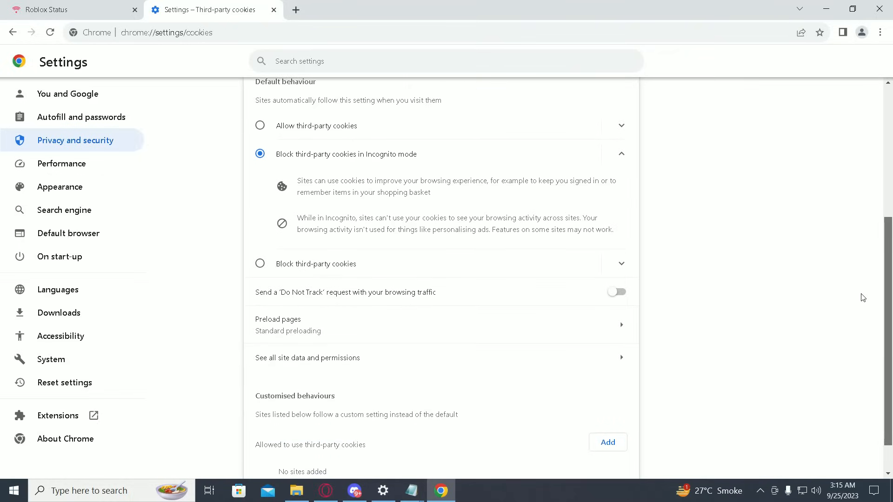
scroll("down", 3)
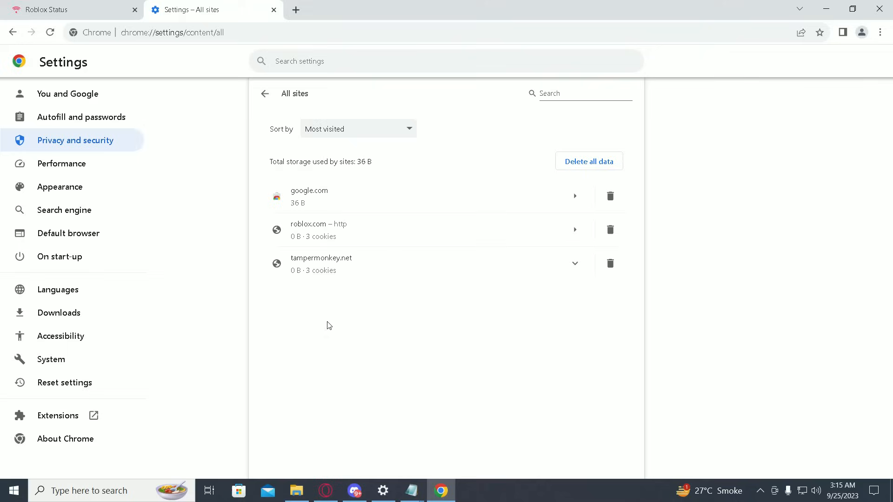
Step: Filter the site list by 'roblox' and delete roblox.com's stored data and permissions
left_click(580, 93)
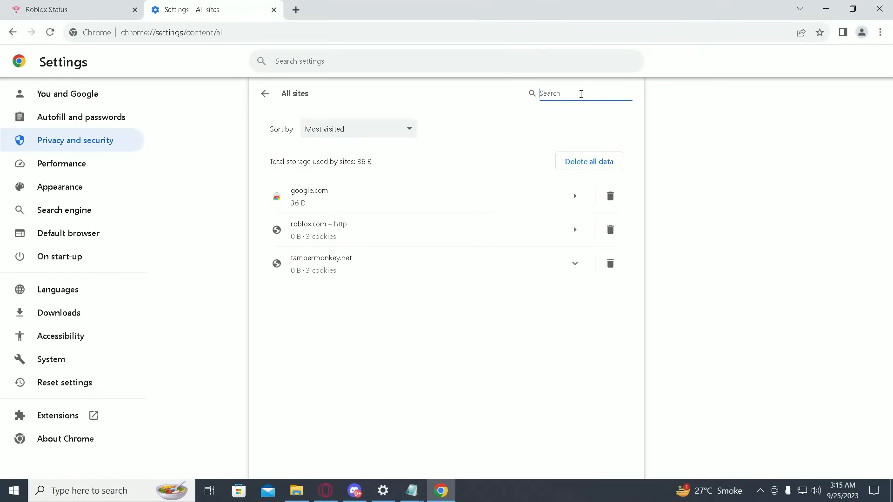
type("roblox")
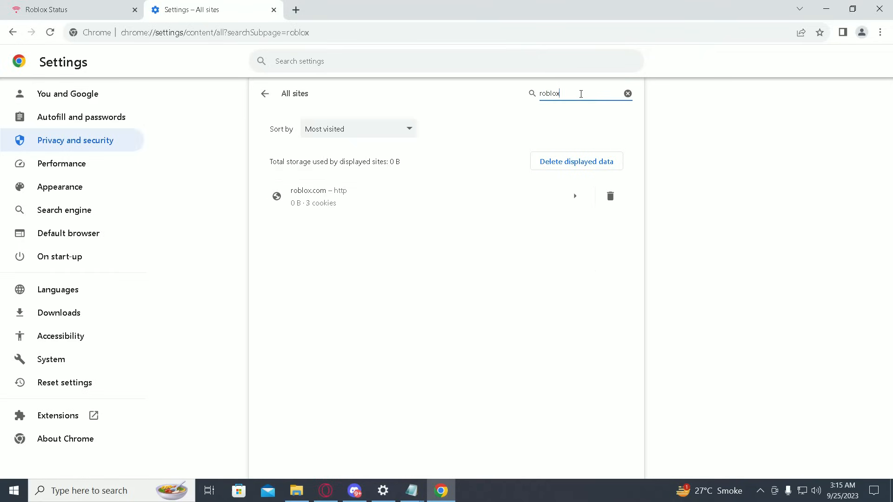
left_click(610, 196)
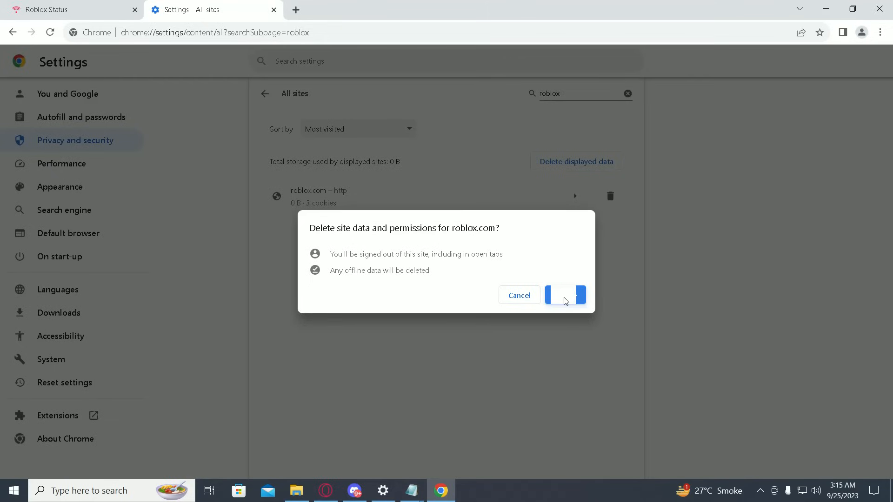
left_click(565, 295)
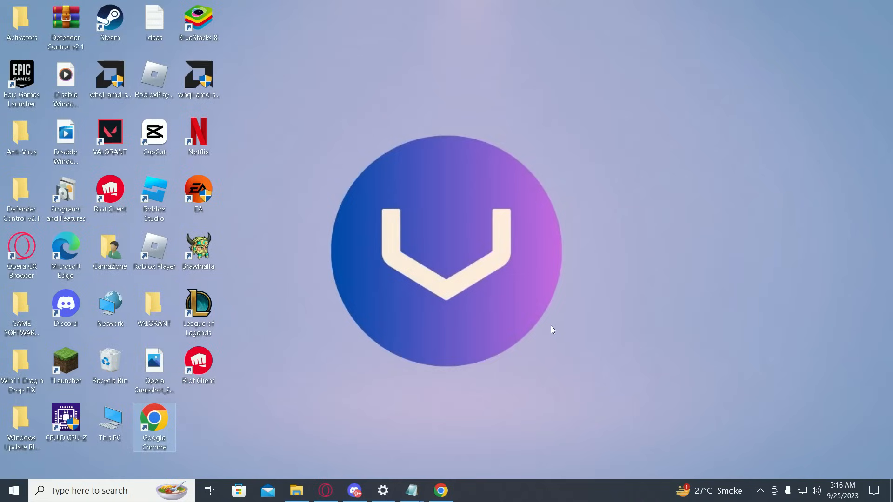
mouse_move(549, 331)
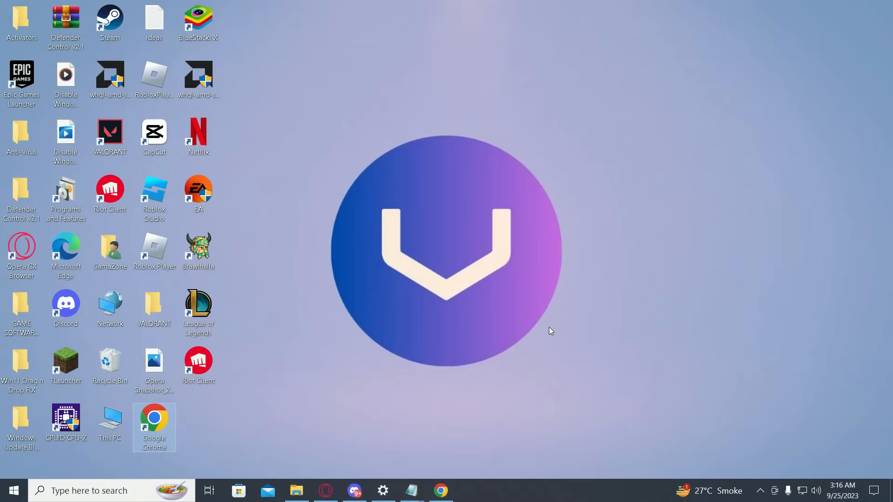